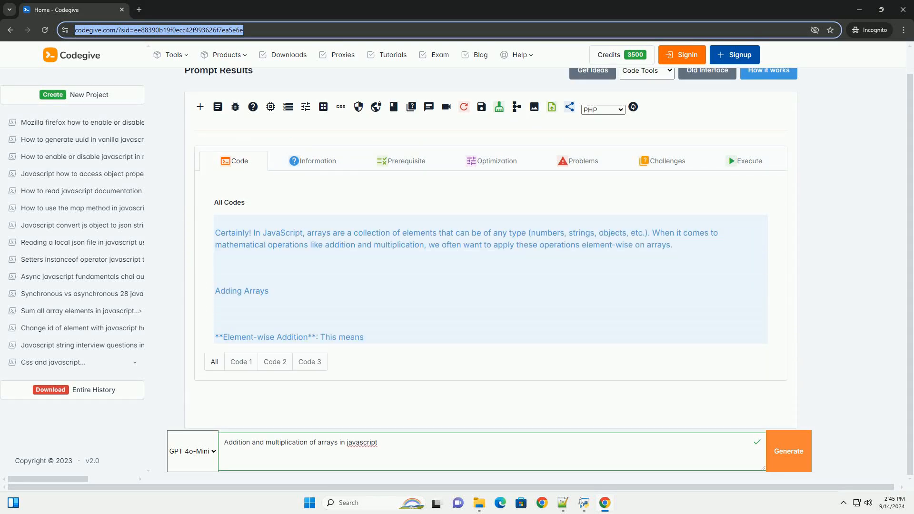
pyautogui.scroll(-3)
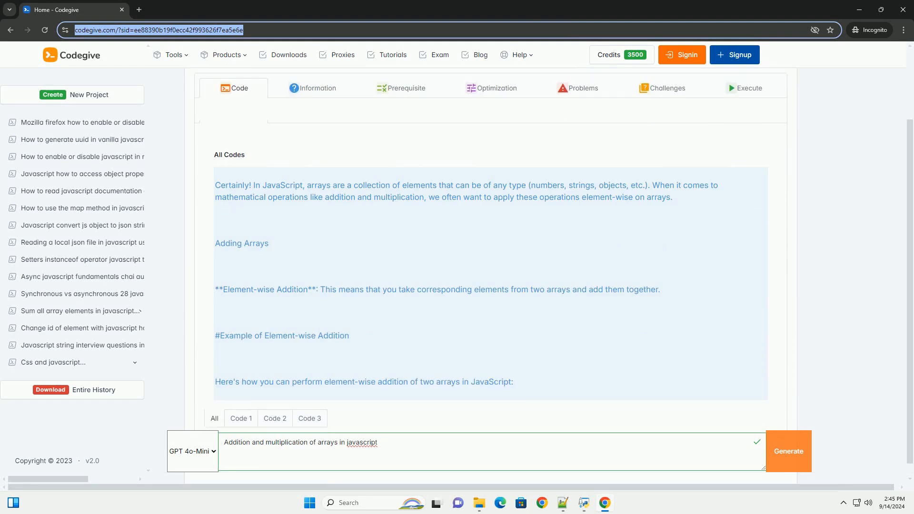
pyautogui.scroll(-3)
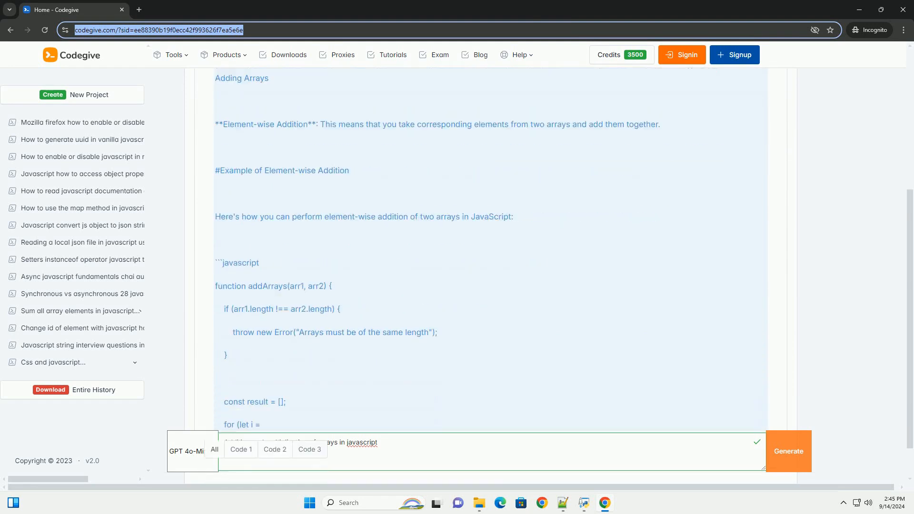
pyautogui.scroll(-3)
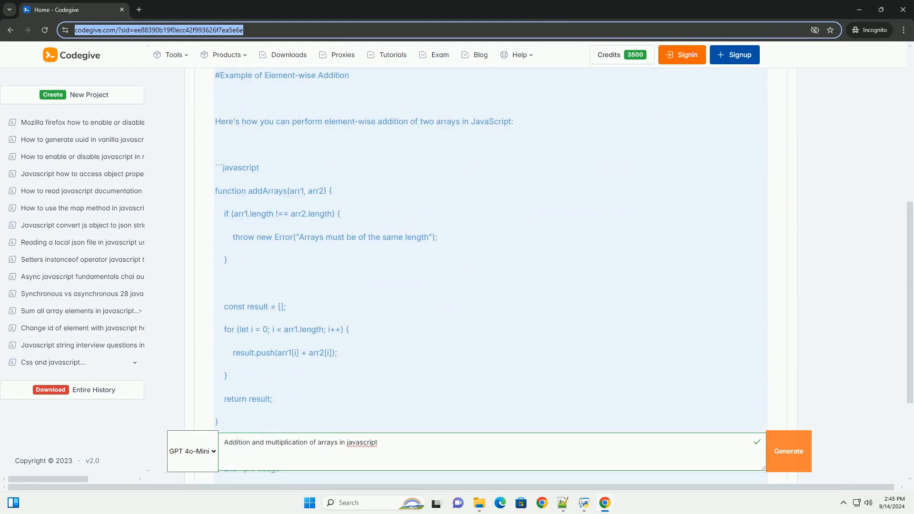
pyautogui.scroll(-3)
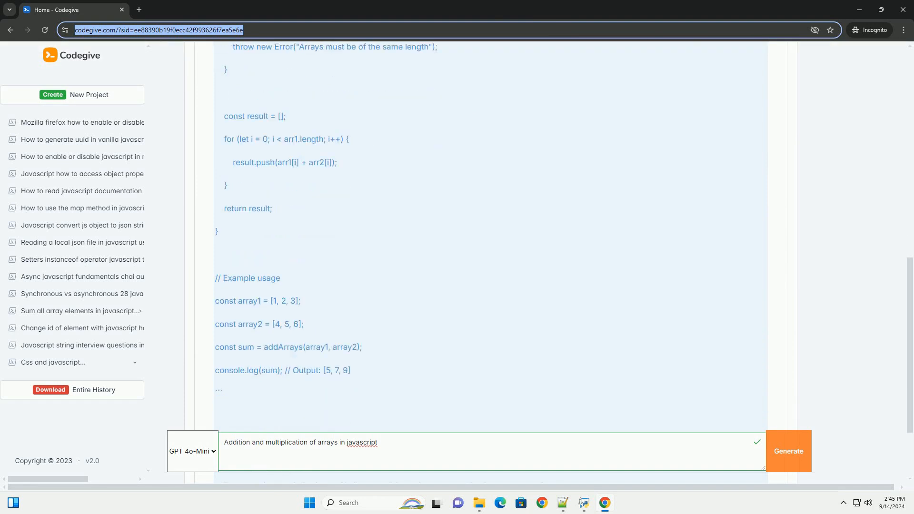
pyautogui.scroll(-3)
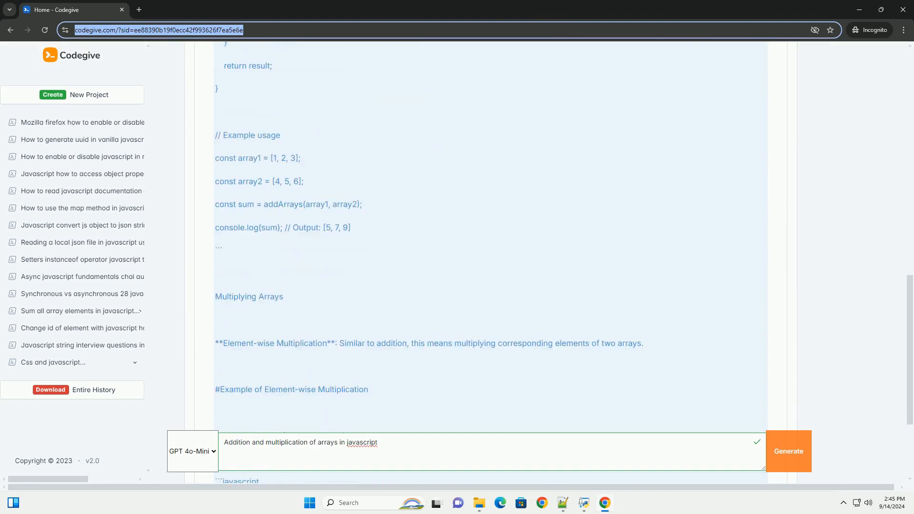
pyautogui.scroll(-3)
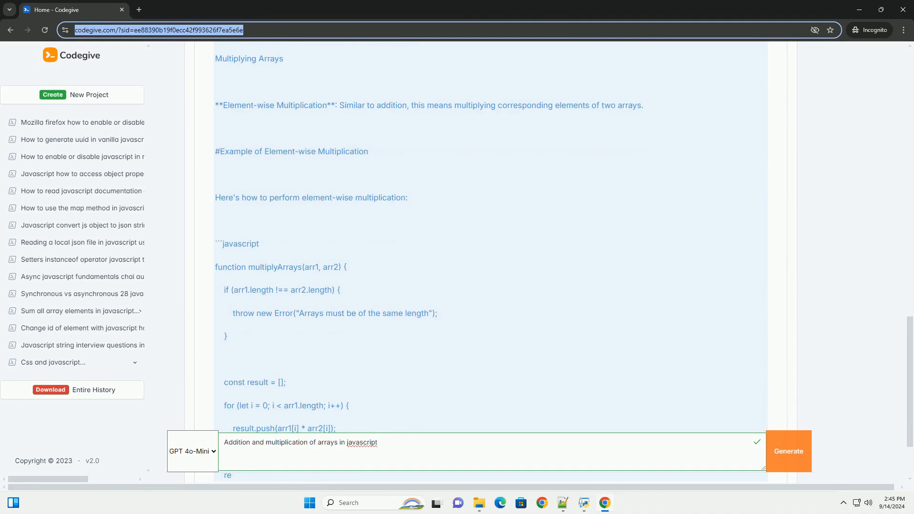
pyautogui.scroll(-3)
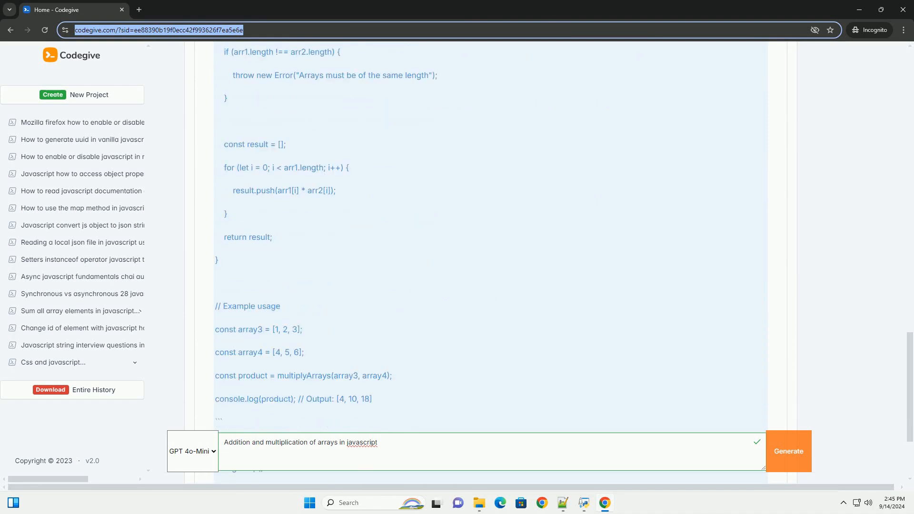
pyautogui.scroll(-3)
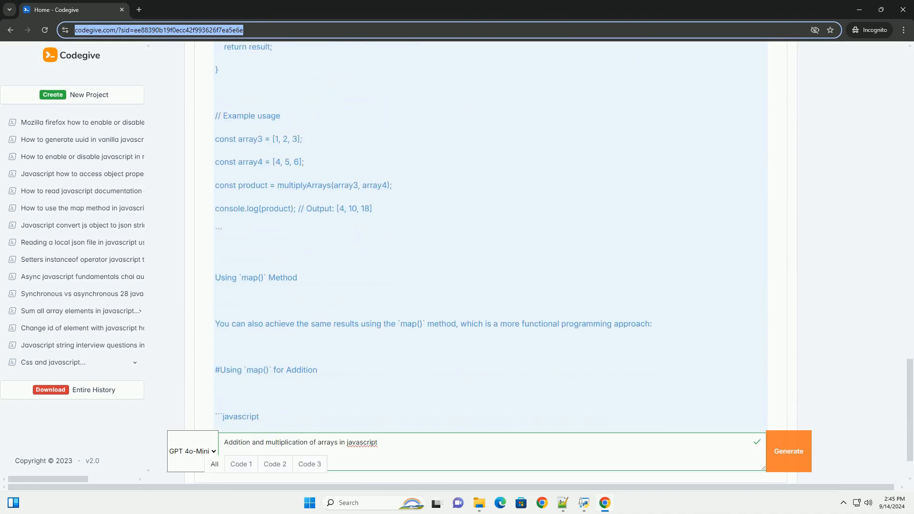
pyautogui.scroll(-3)
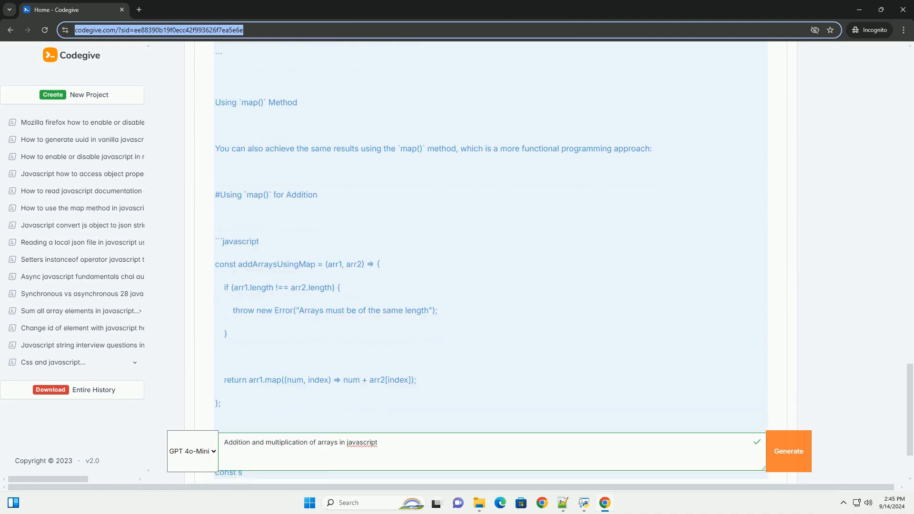
pyautogui.scroll(-3)
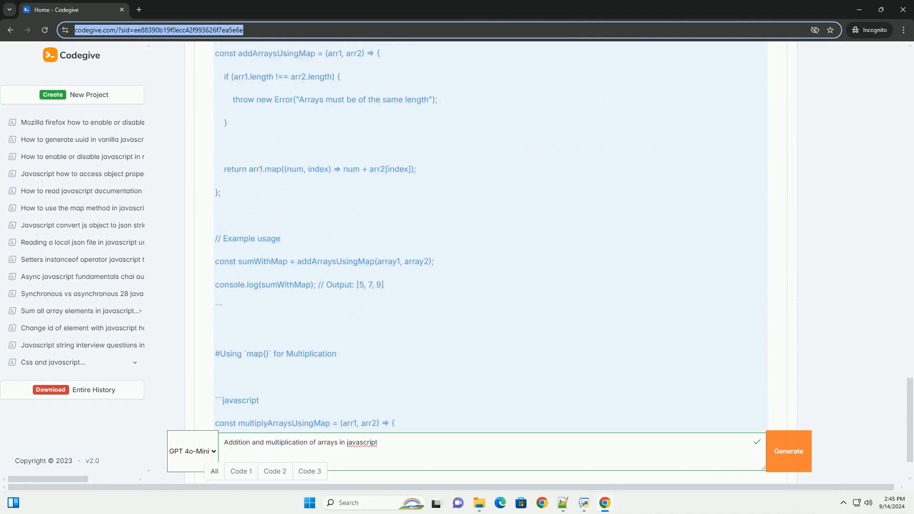
pyautogui.scroll(-3)
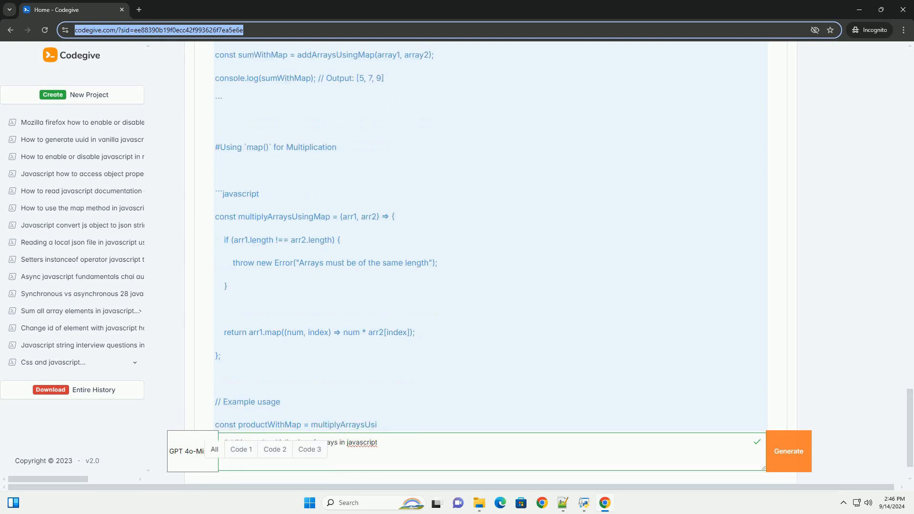
pyautogui.scroll(-3)
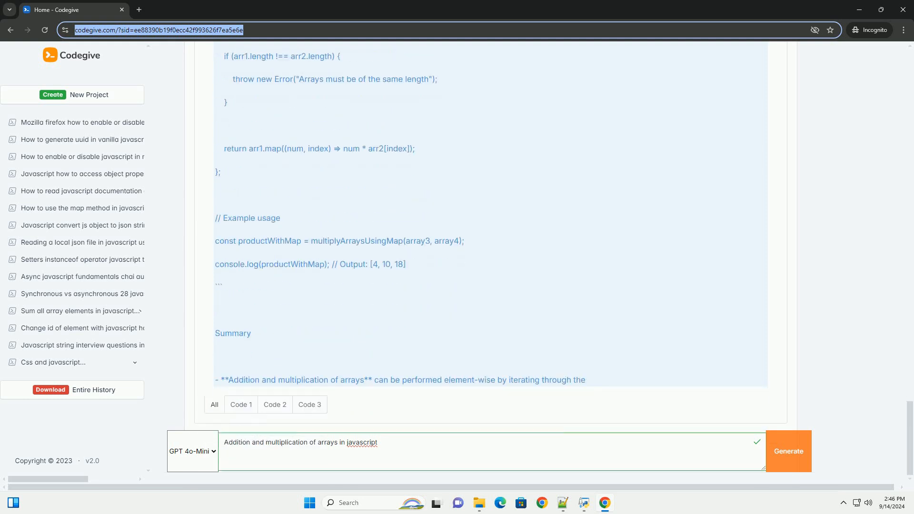
pyautogui.scroll(-3)
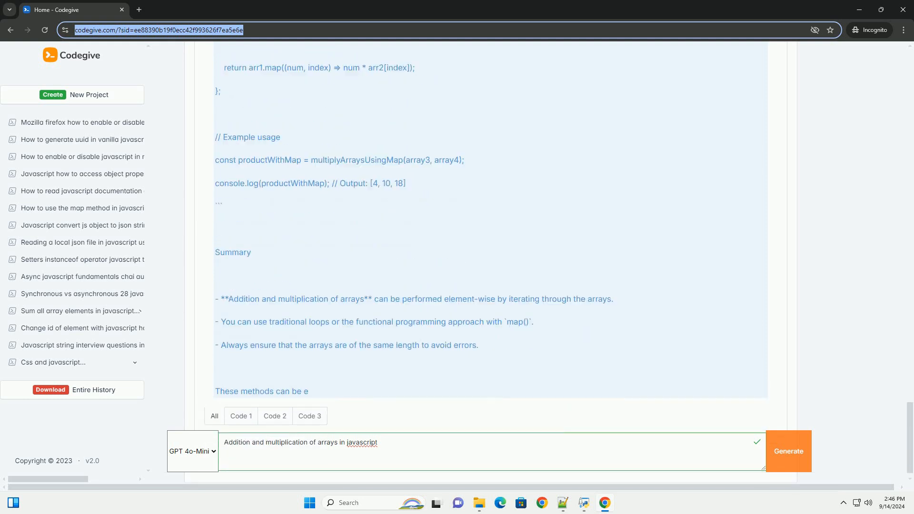
pyautogui.scroll(-3)
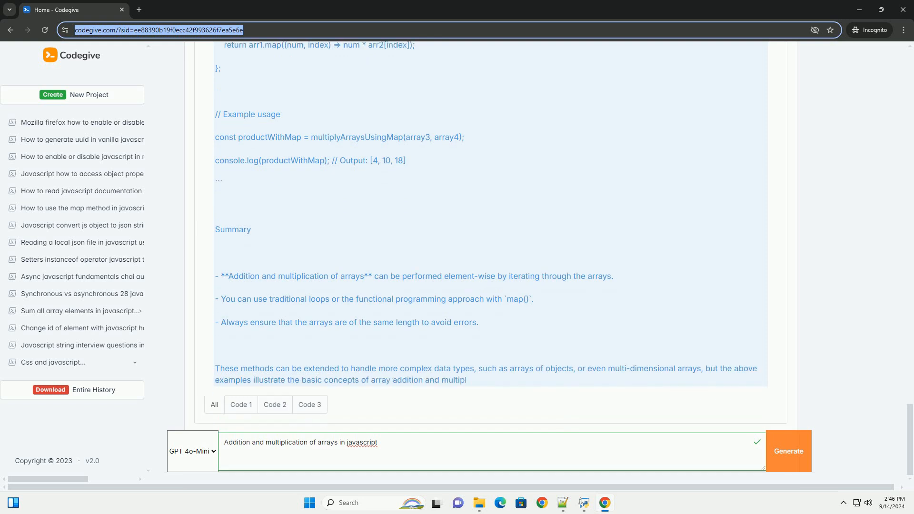